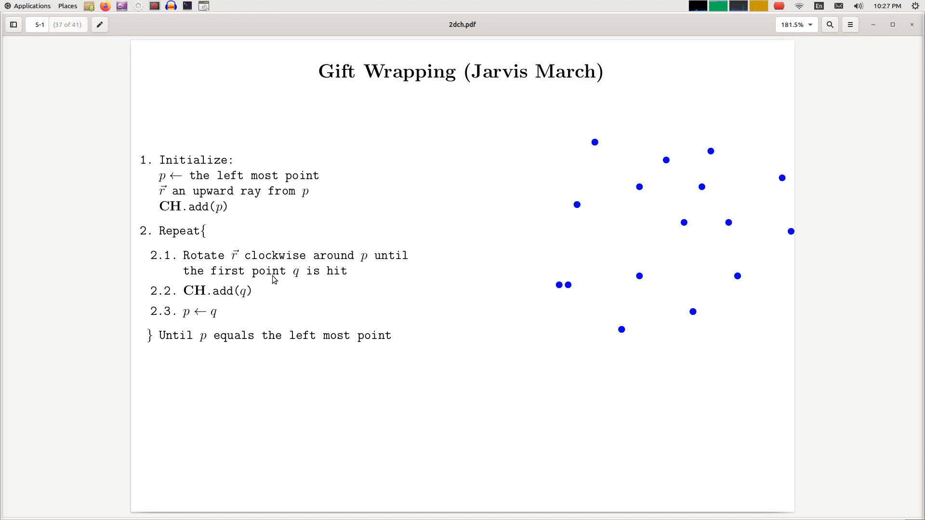
pyautogui.moveTo(125, 160)
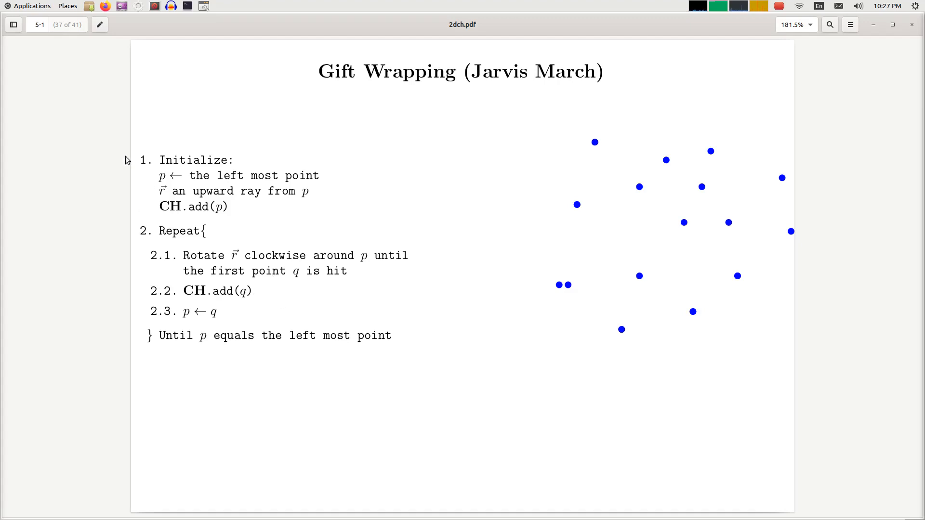
pyautogui.moveTo(162, 394)
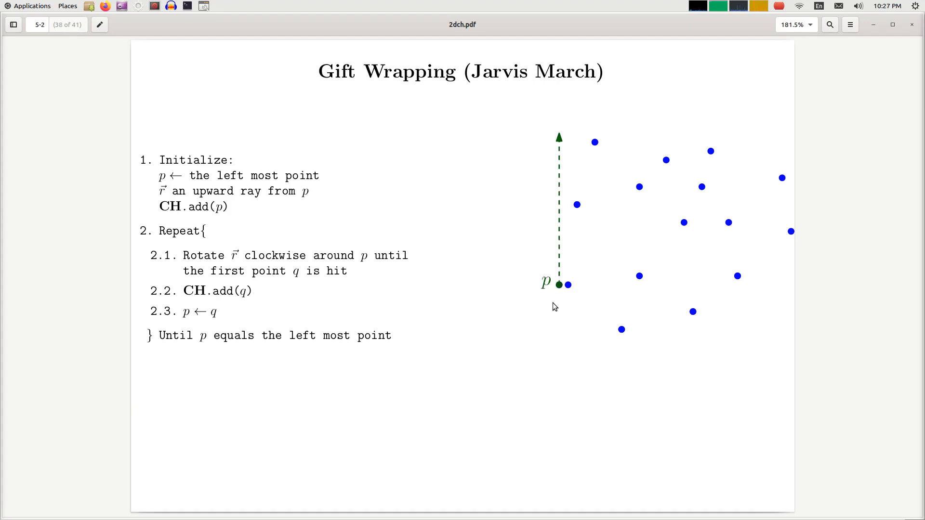
pyautogui.moveTo(562, 322)
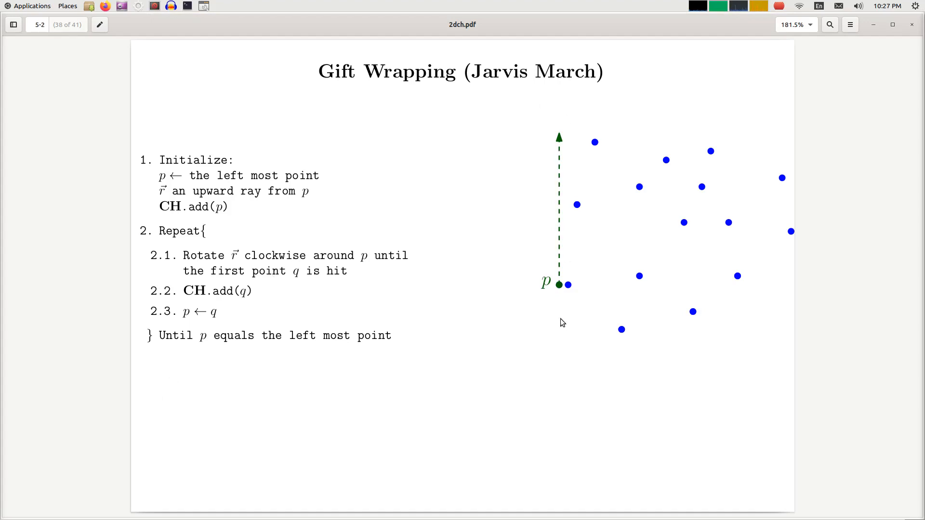
pyautogui.moveTo(563, 289)
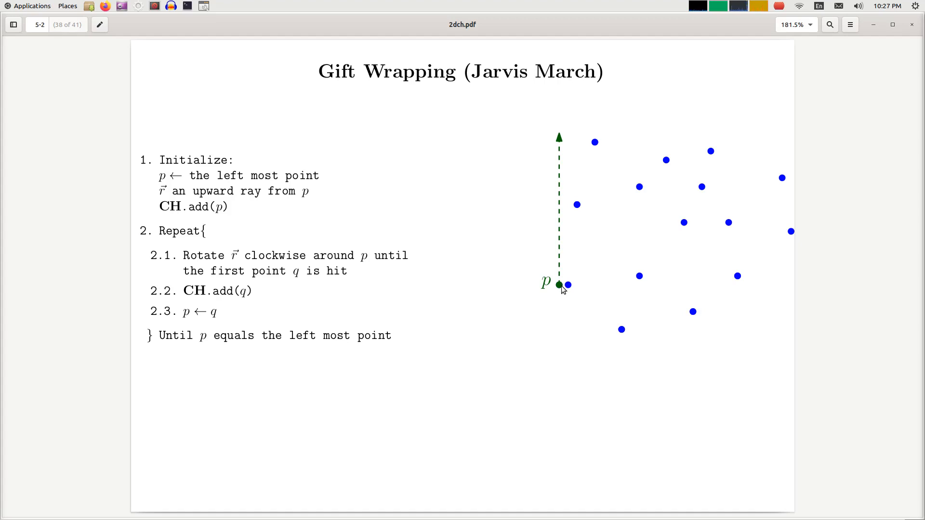
pyautogui.moveTo(559, 274)
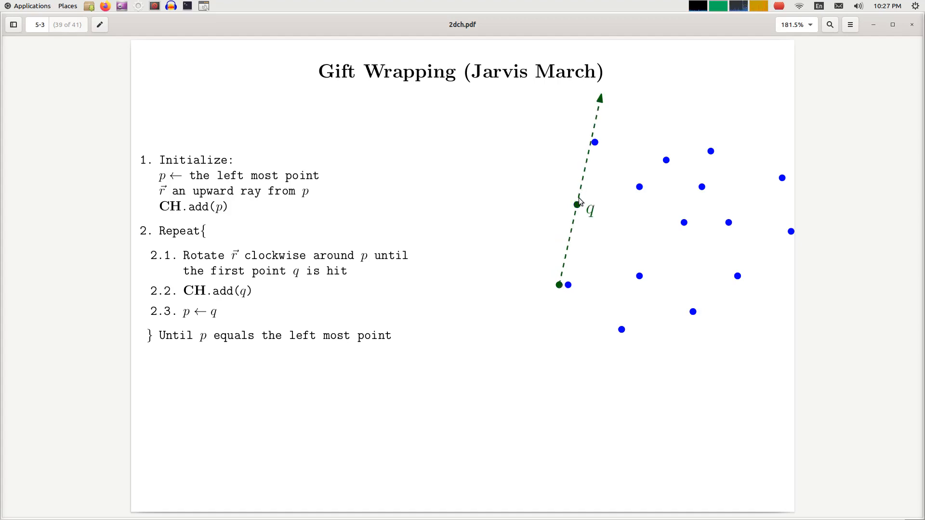
pyautogui.moveTo(580, 203)
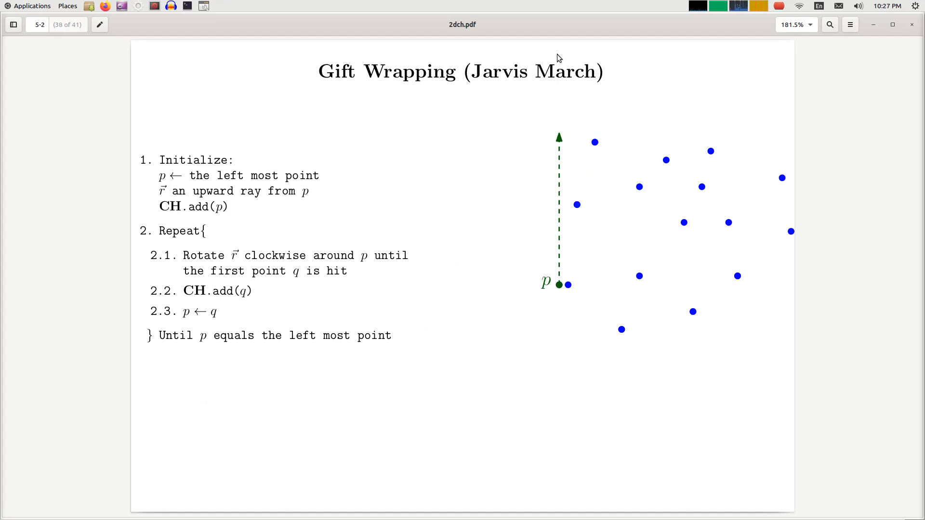
pyautogui.moveTo(558, 248)
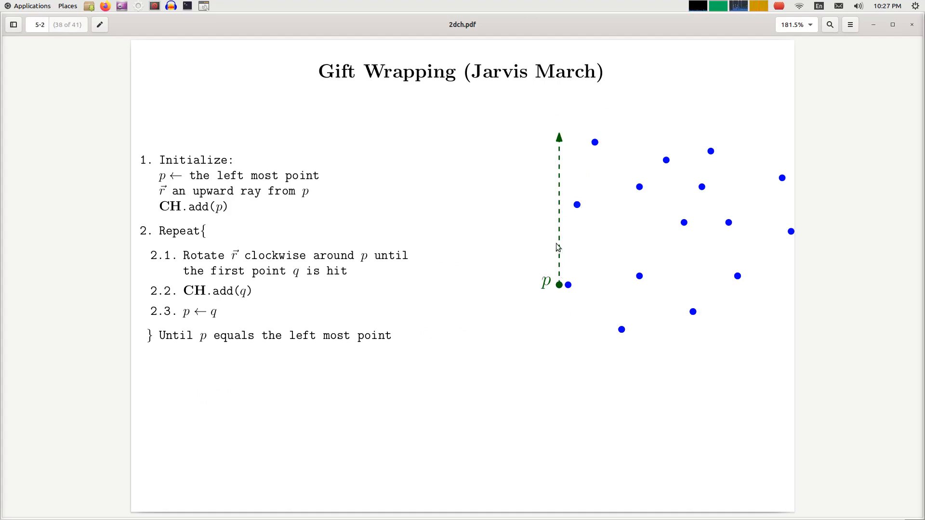
pyautogui.moveTo(548, 122)
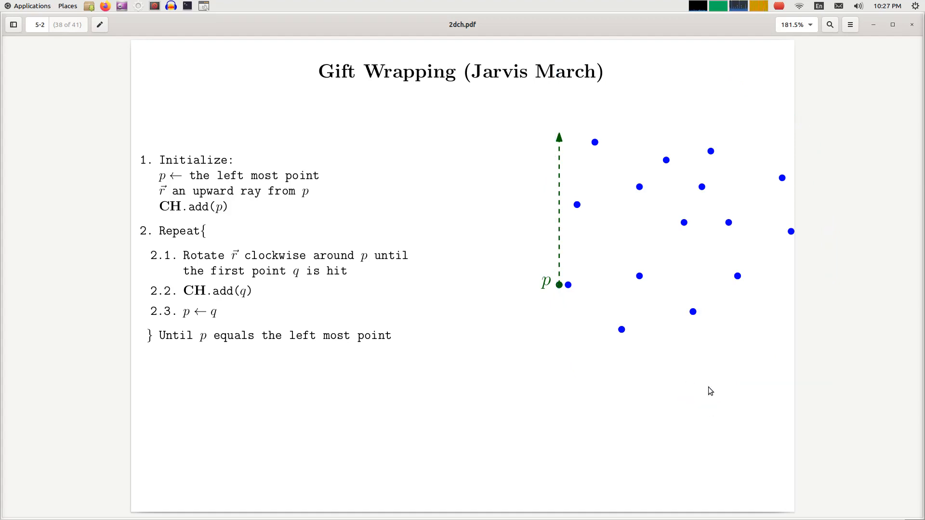
pyautogui.moveTo(306, 320)
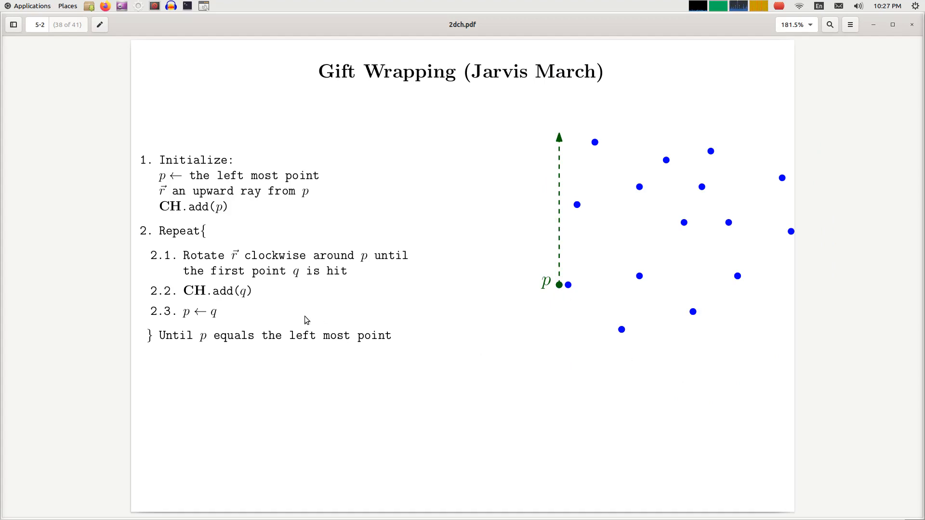
pyautogui.moveTo(109, 153)
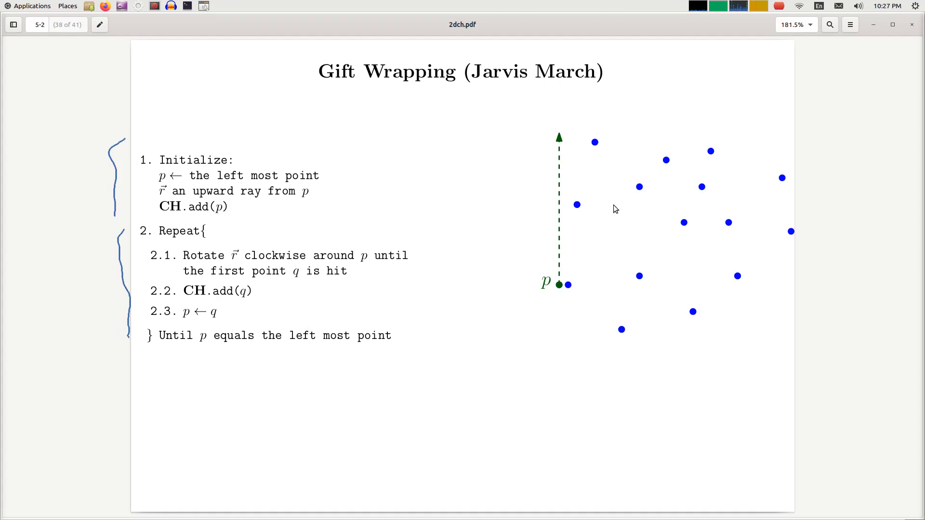
pyautogui.moveTo(573, 320)
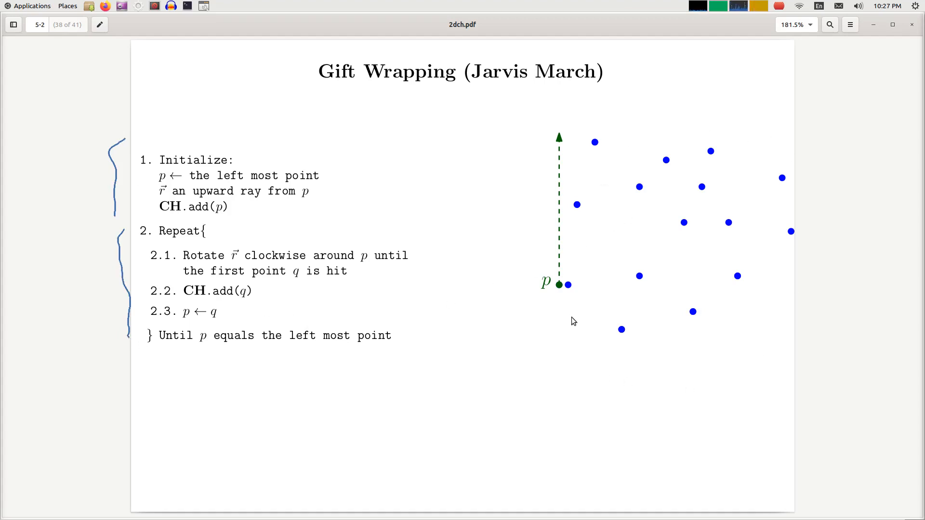
pyautogui.moveTo(553, 320)
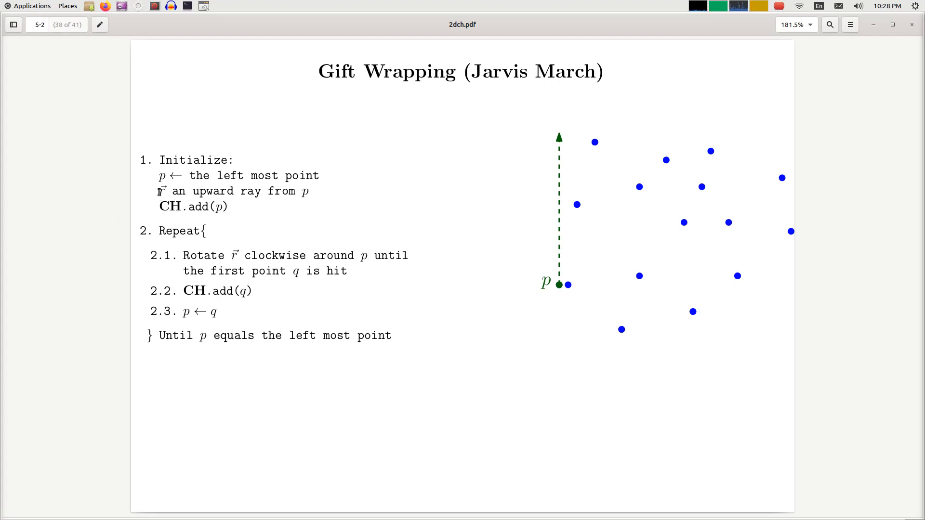
pyautogui.moveTo(557, 135)
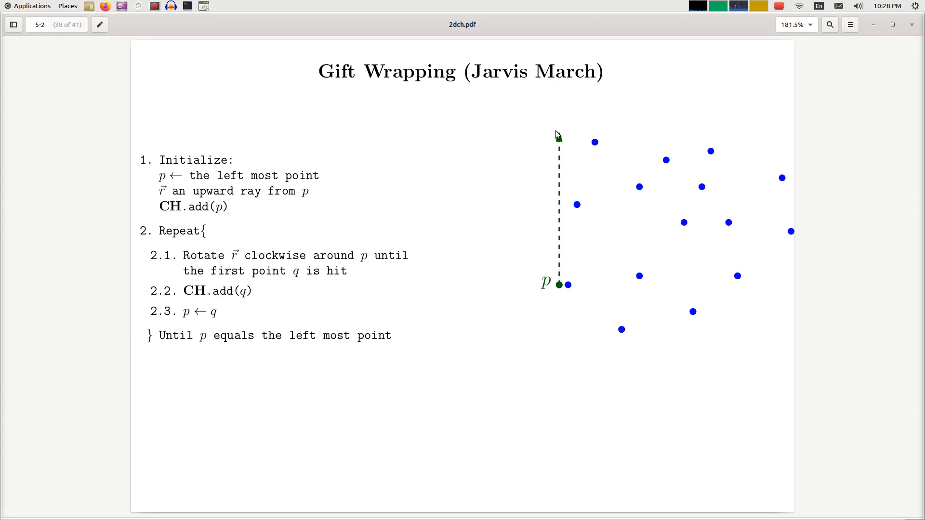
pyautogui.moveTo(533, 277)
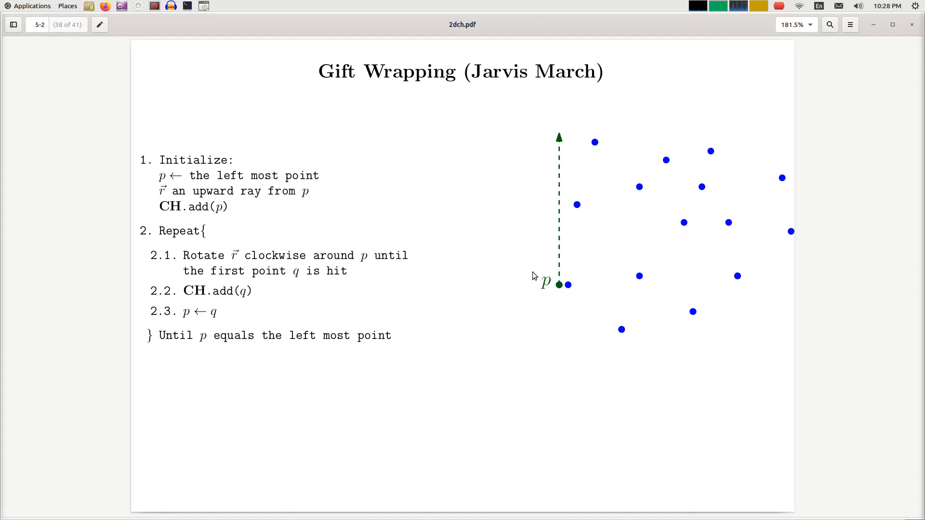
pyautogui.moveTo(557, 291)
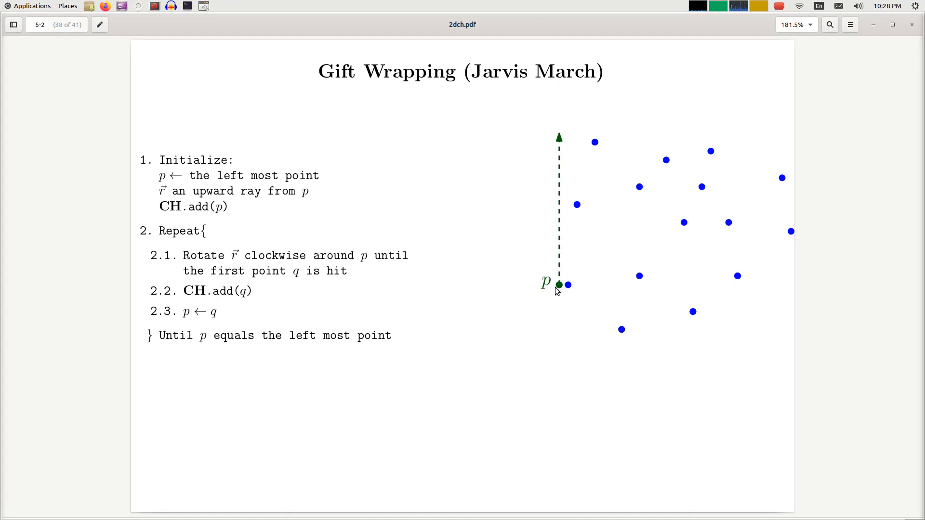
pyautogui.moveTo(556, 291)
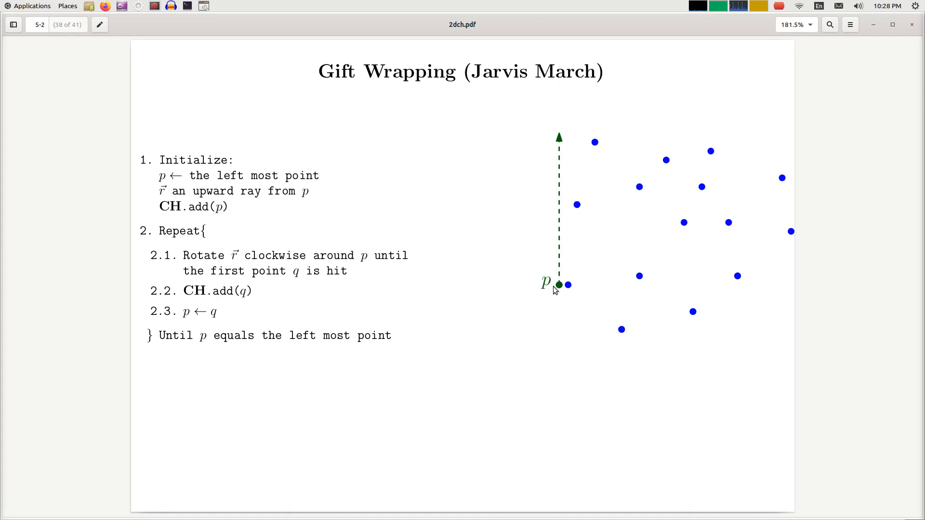
pyautogui.moveTo(558, 295)
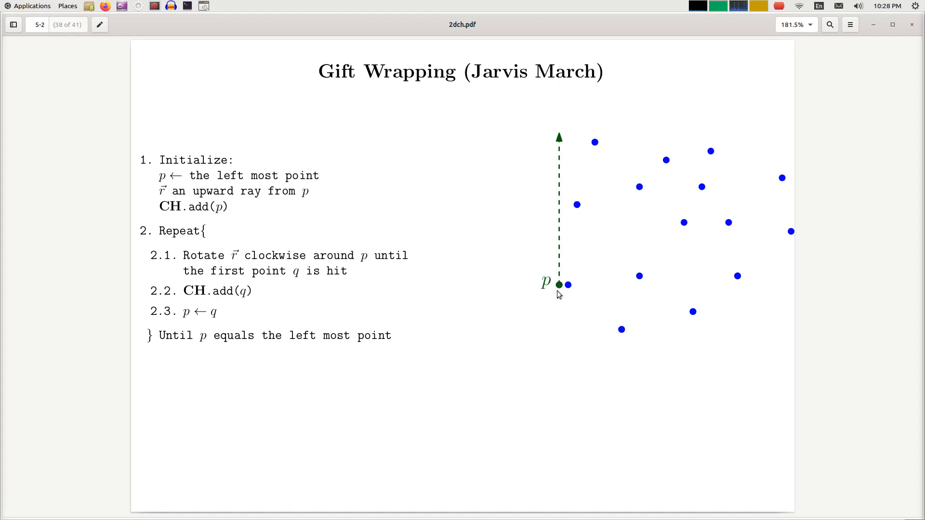
pyautogui.moveTo(234, 260)
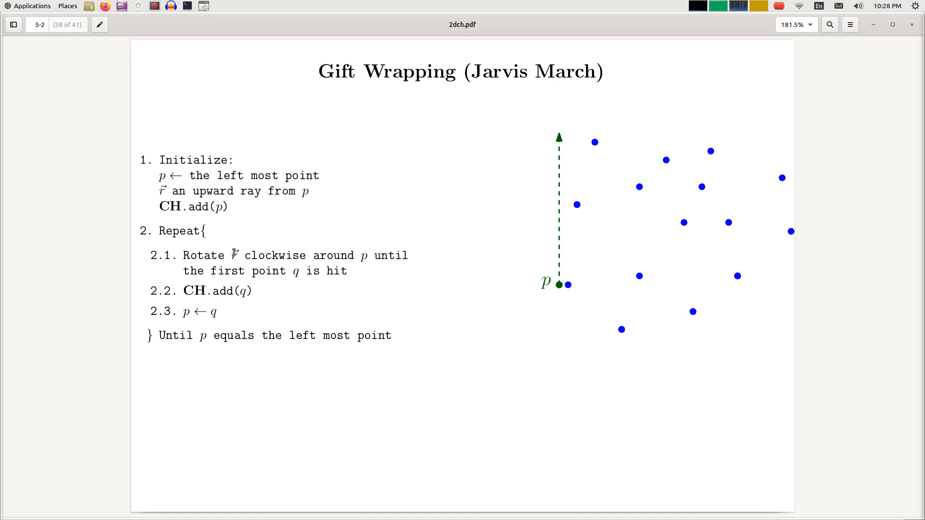
pyautogui.moveTo(551, 273)
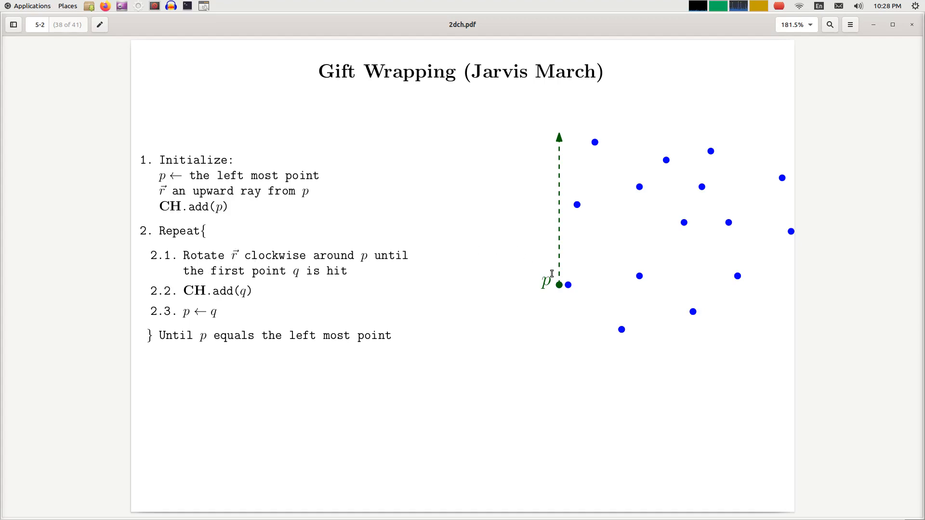
pyautogui.moveTo(570, 222)
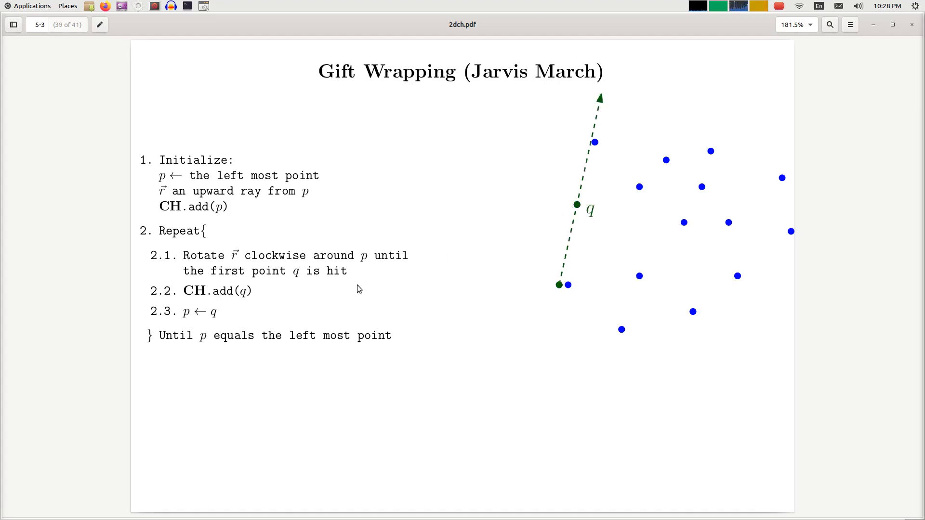
pyautogui.moveTo(208, 326)
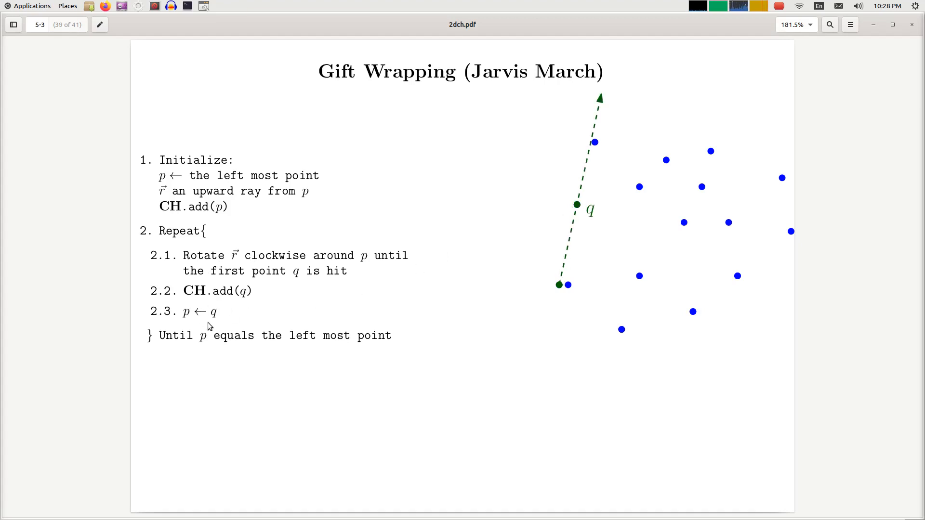
pyautogui.moveTo(212, 326)
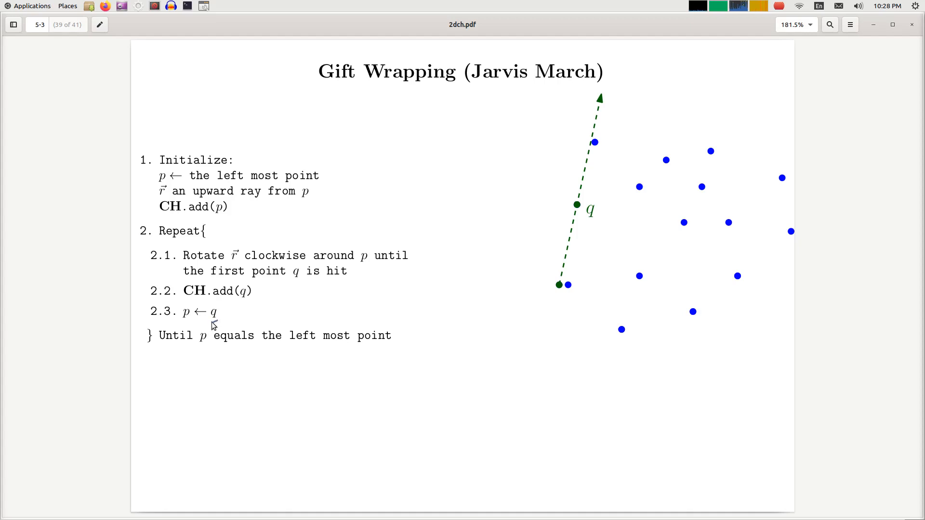
pyautogui.moveTo(211, 325)
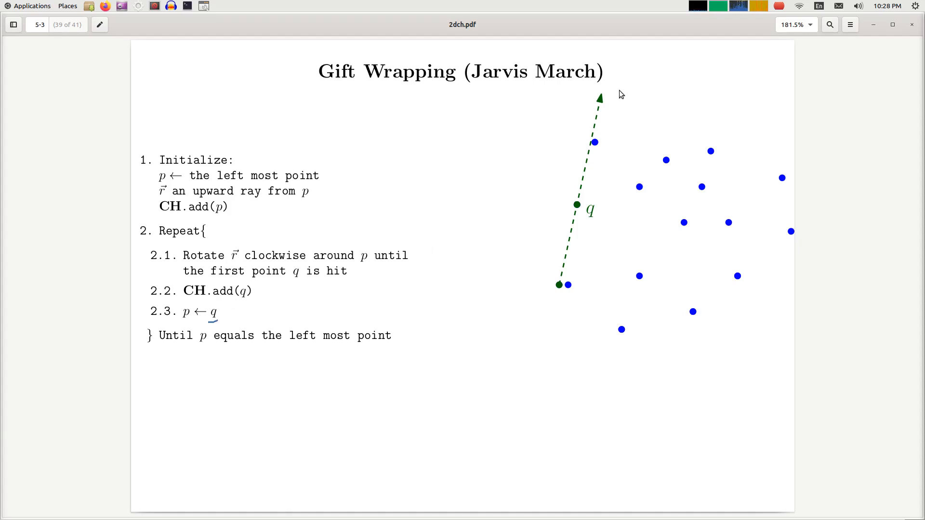
pyautogui.moveTo(597, 180)
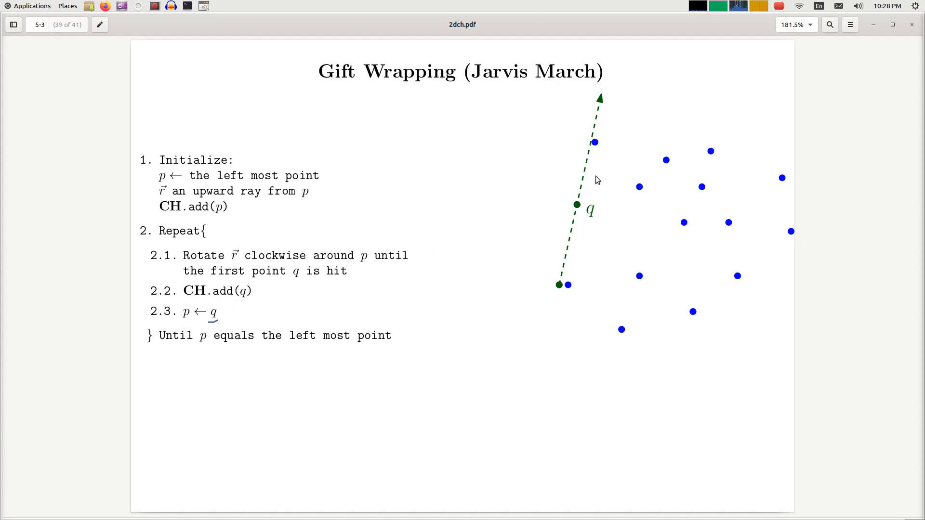
pyautogui.moveTo(550, 298)
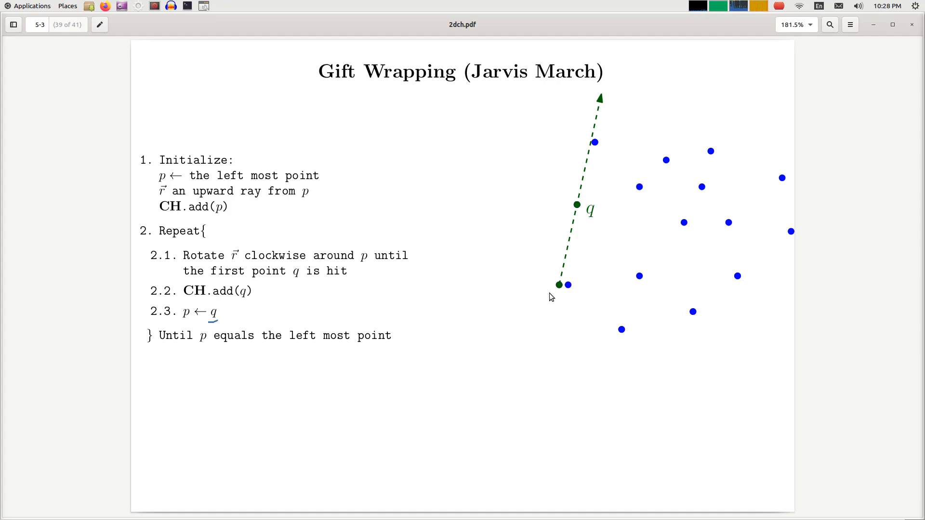
pyautogui.moveTo(528, 306)
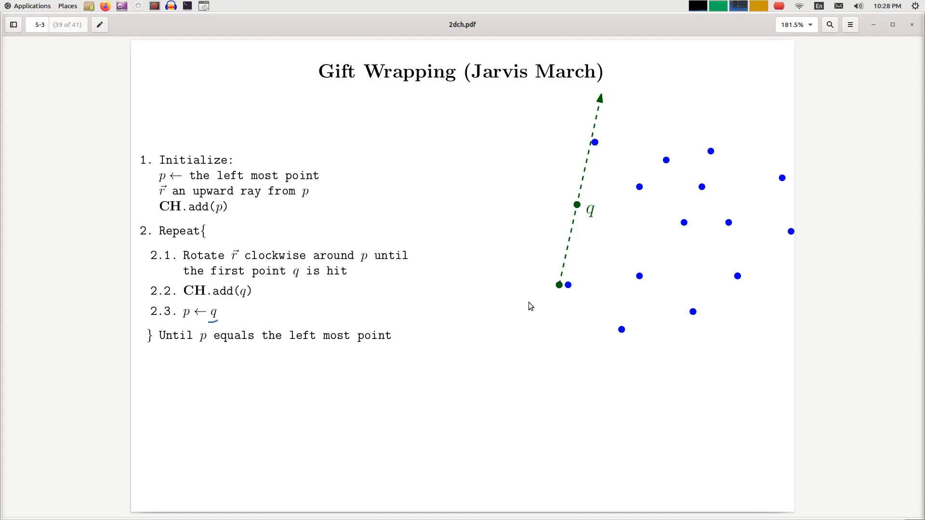
pyautogui.moveTo(421, 251)
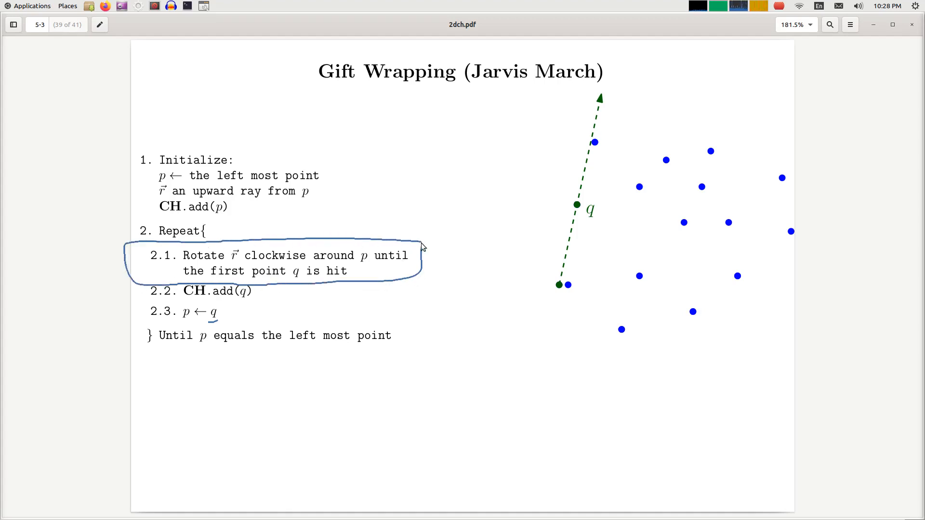
pyautogui.moveTo(434, 269)
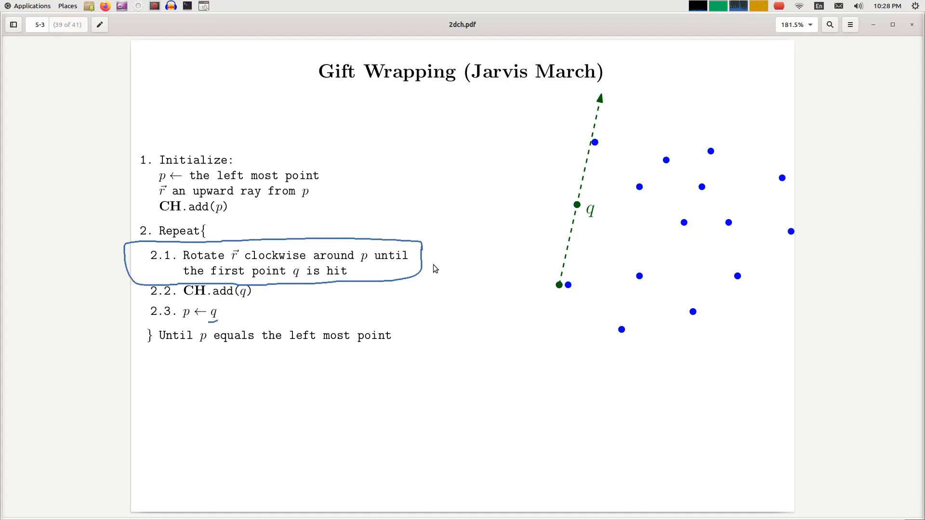
pyautogui.moveTo(555, 286)
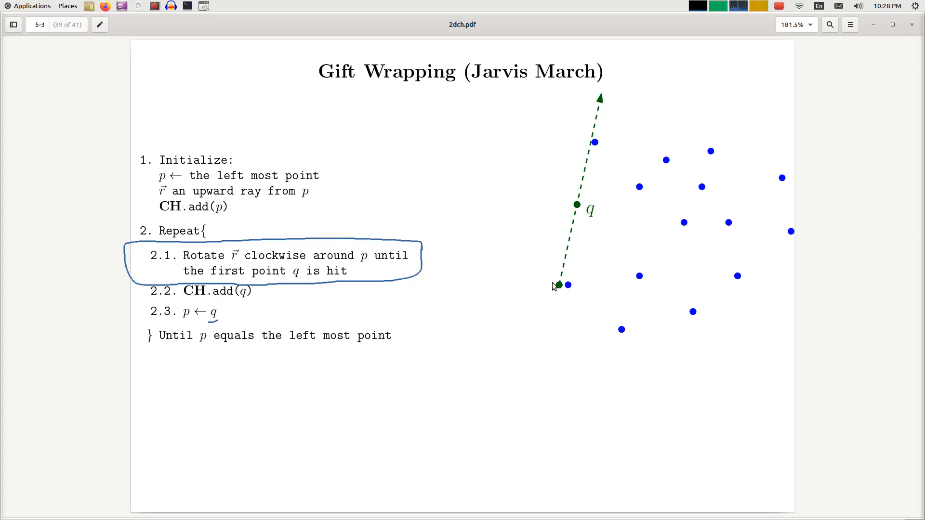
pyautogui.moveTo(559, 294)
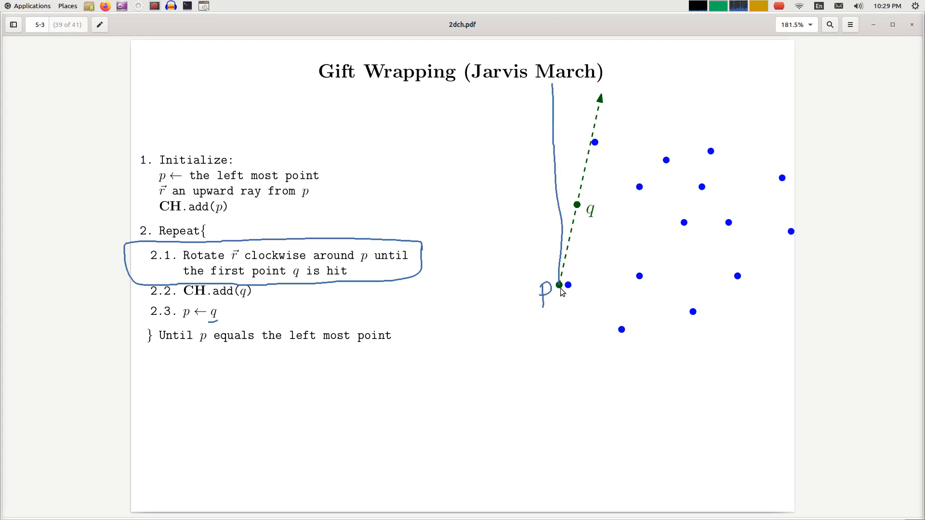
pyautogui.moveTo(636, 200)
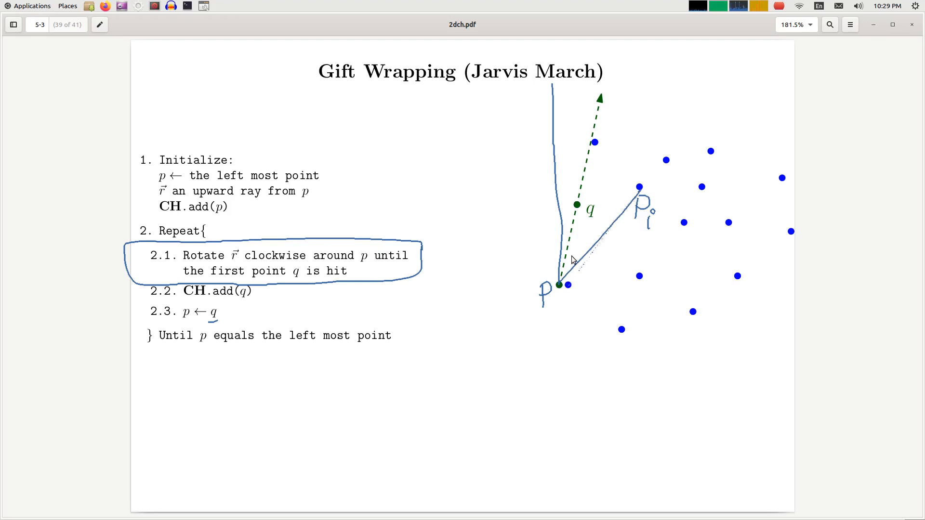
pyautogui.moveTo(567, 251)
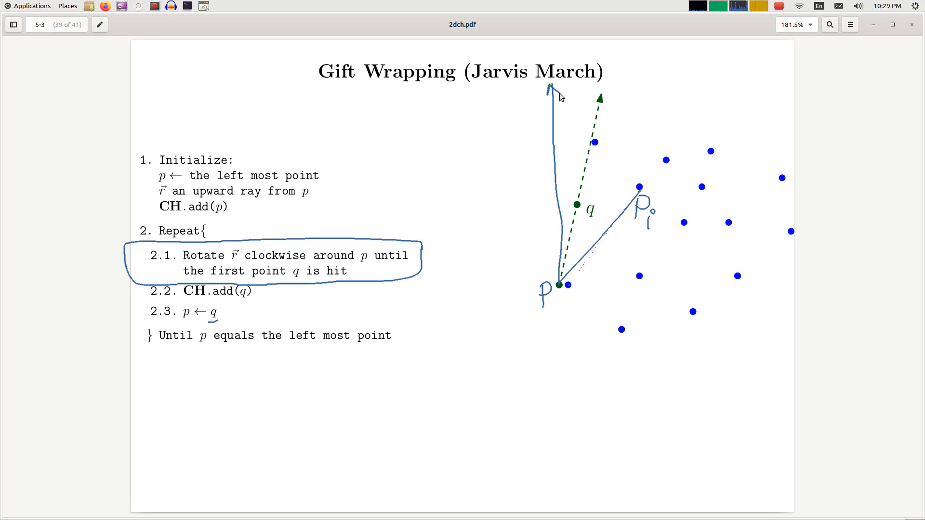
pyautogui.moveTo(548, 154)
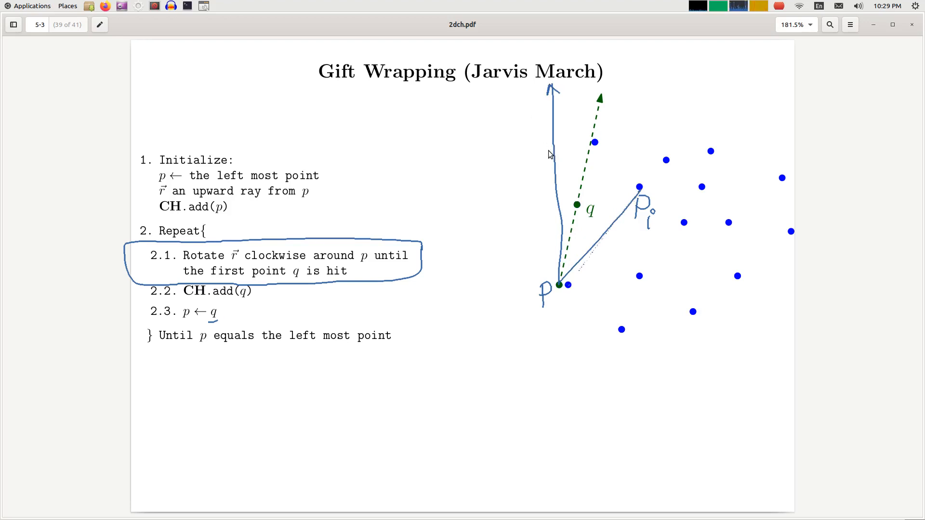
pyautogui.moveTo(581, 217)
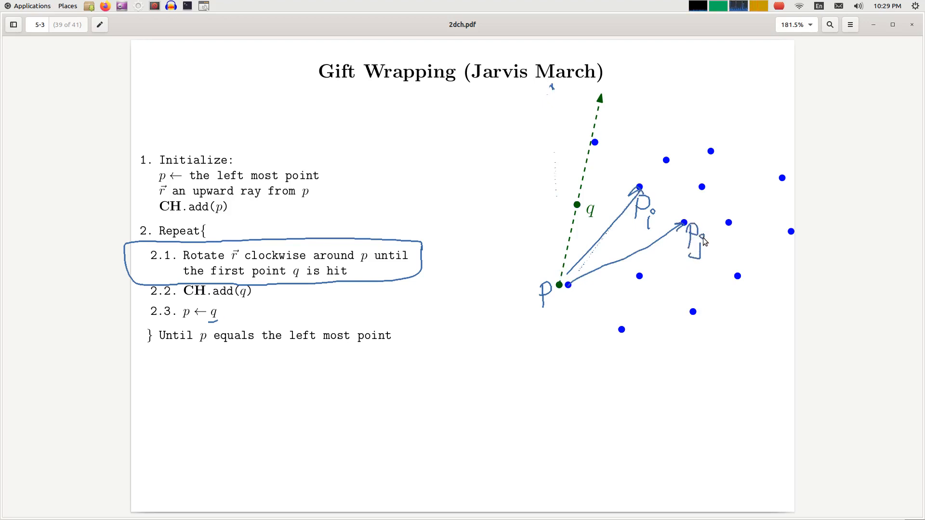
pyautogui.moveTo(570, 294)
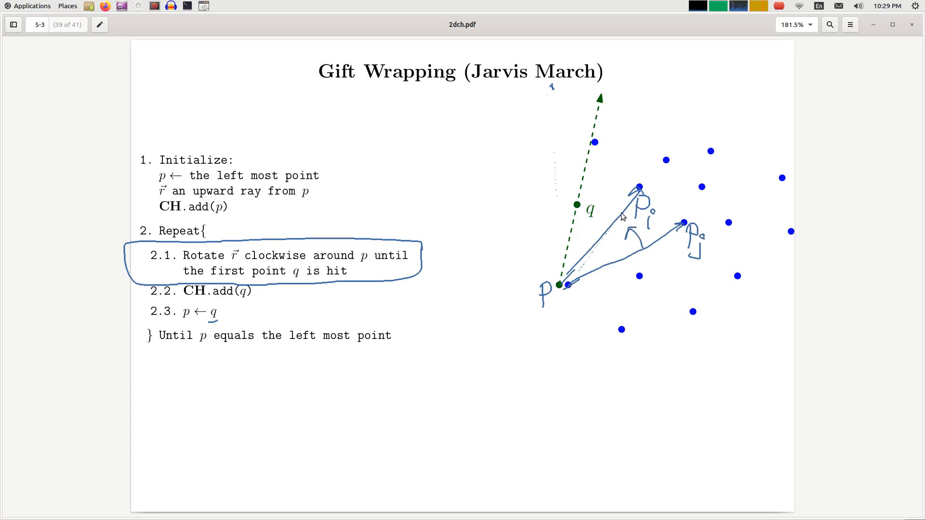
pyautogui.moveTo(584, 258)
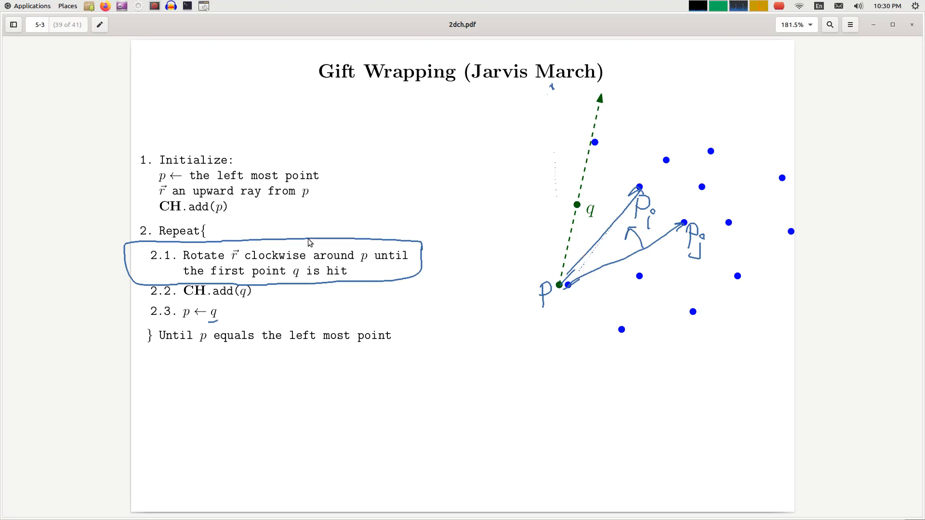
pyautogui.moveTo(195, 289)
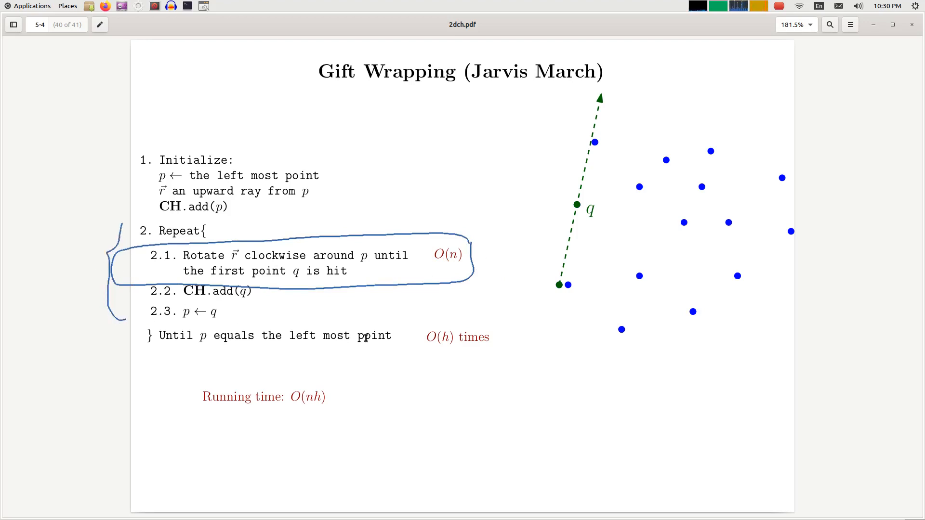
pyautogui.moveTo(446, 352)
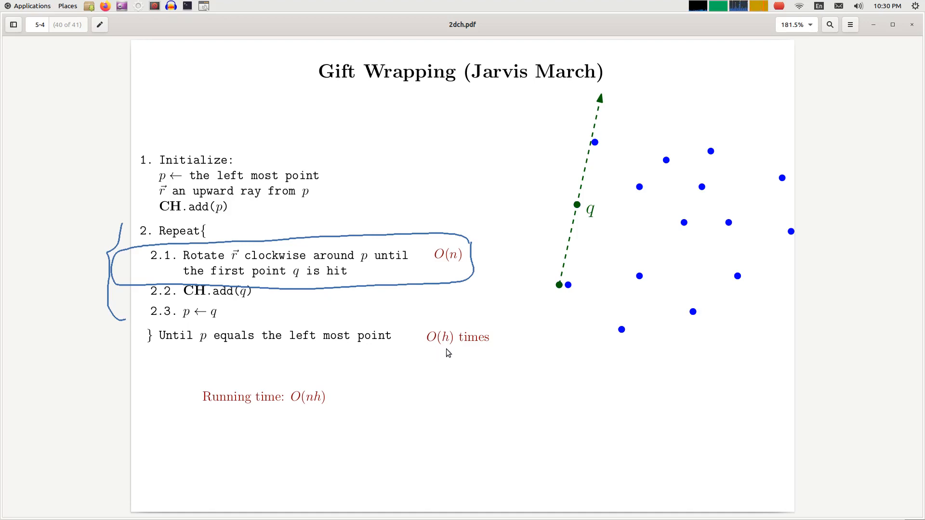
pyautogui.moveTo(480, 353)
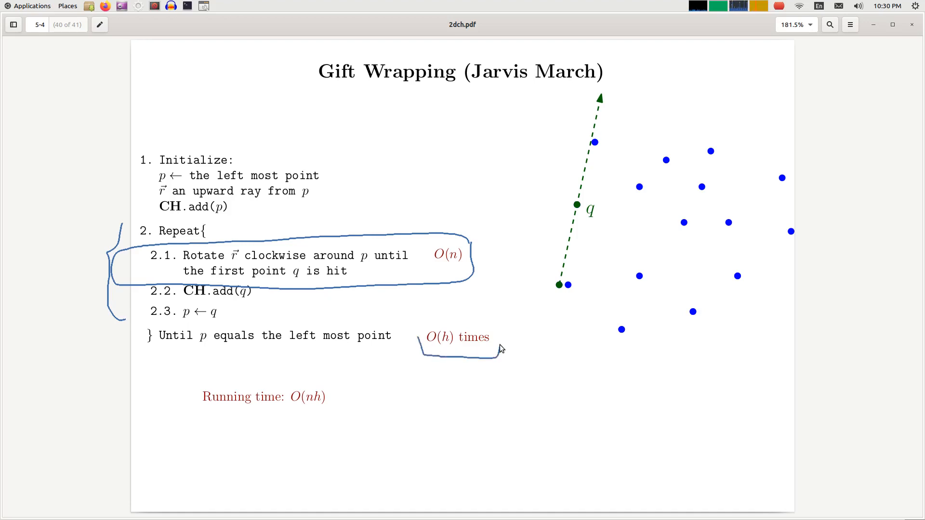
pyautogui.moveTo(134, 309)
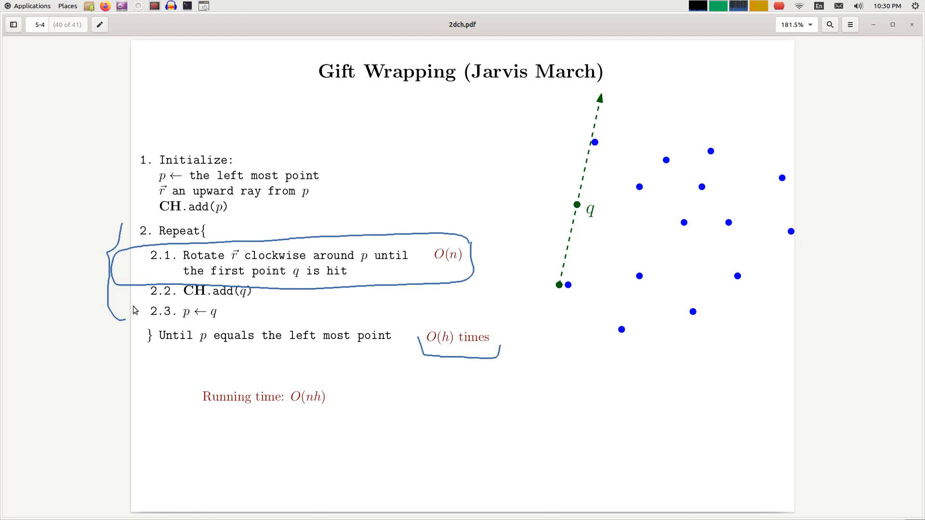
pyautogui.moveTo(215, 389)
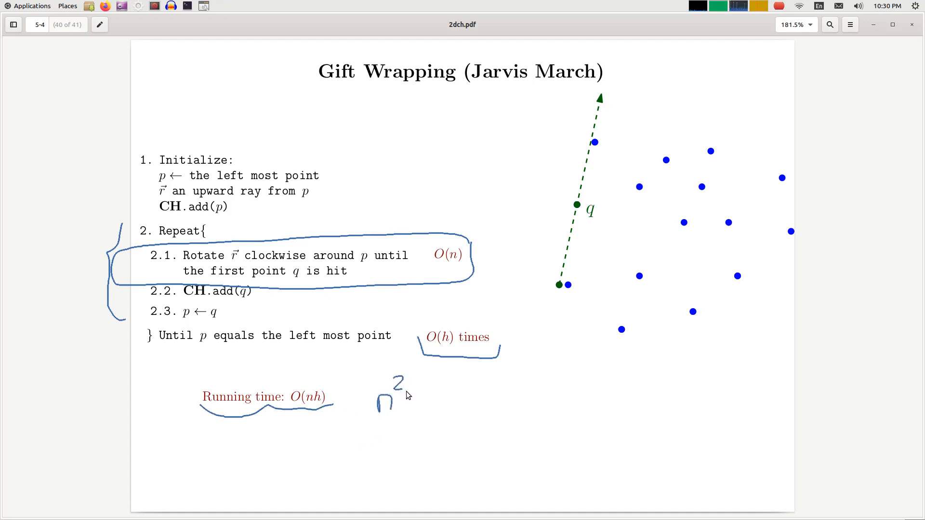
pyautogui.moveTo(410, 397)
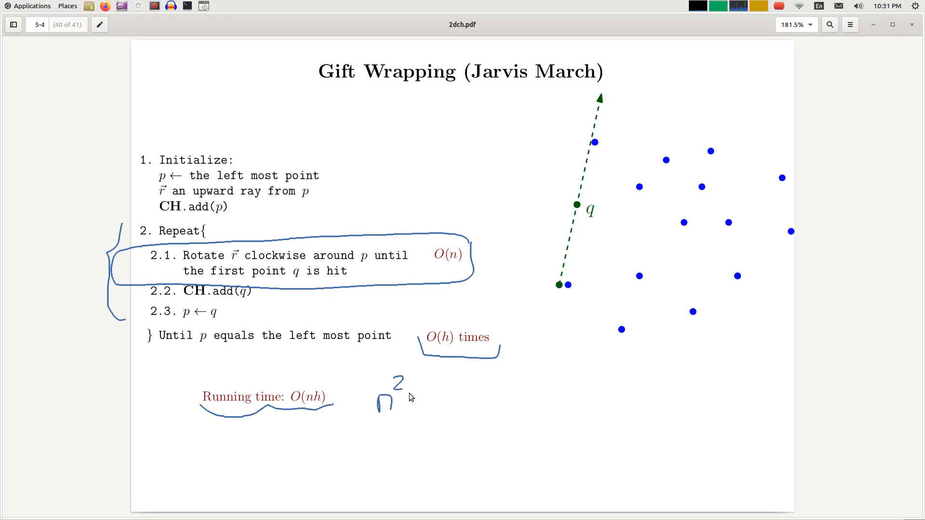
pyautogui.moveTo(414, 400)
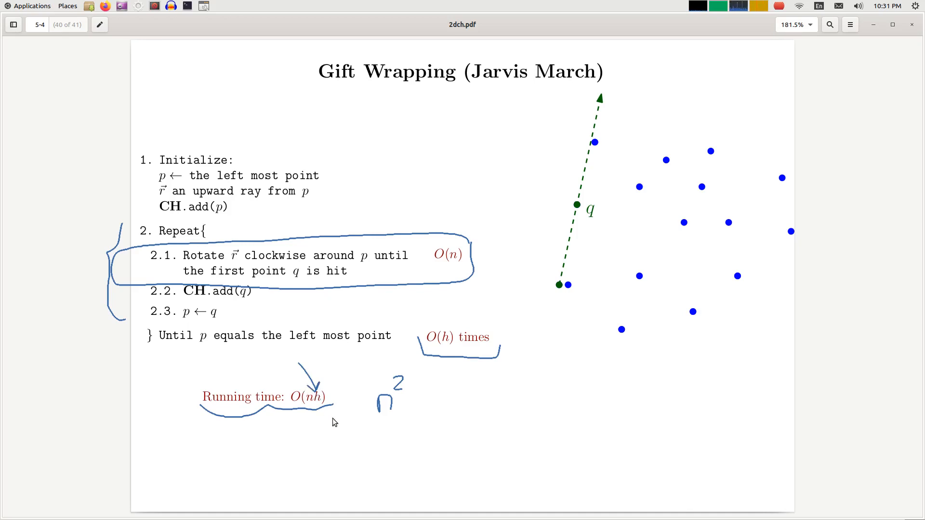
pyautogui.moveTo(340, 416)
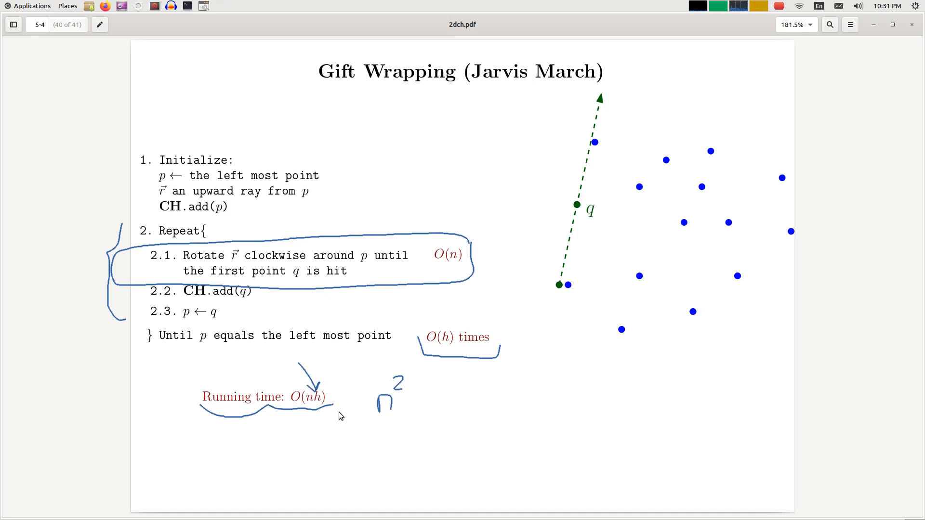